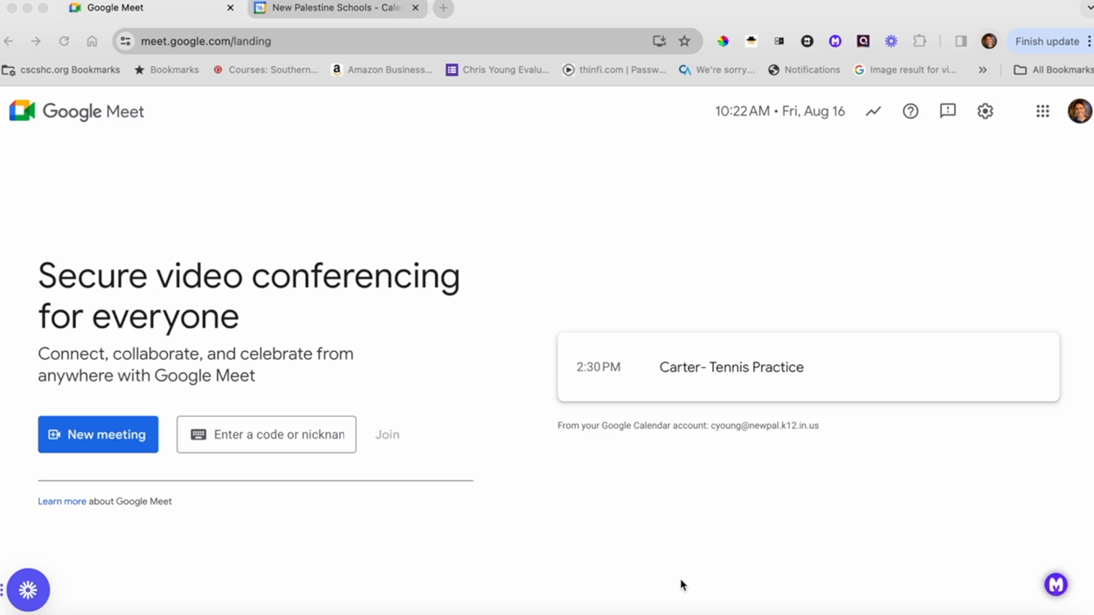
pyautogui.moveTo(551, 440)
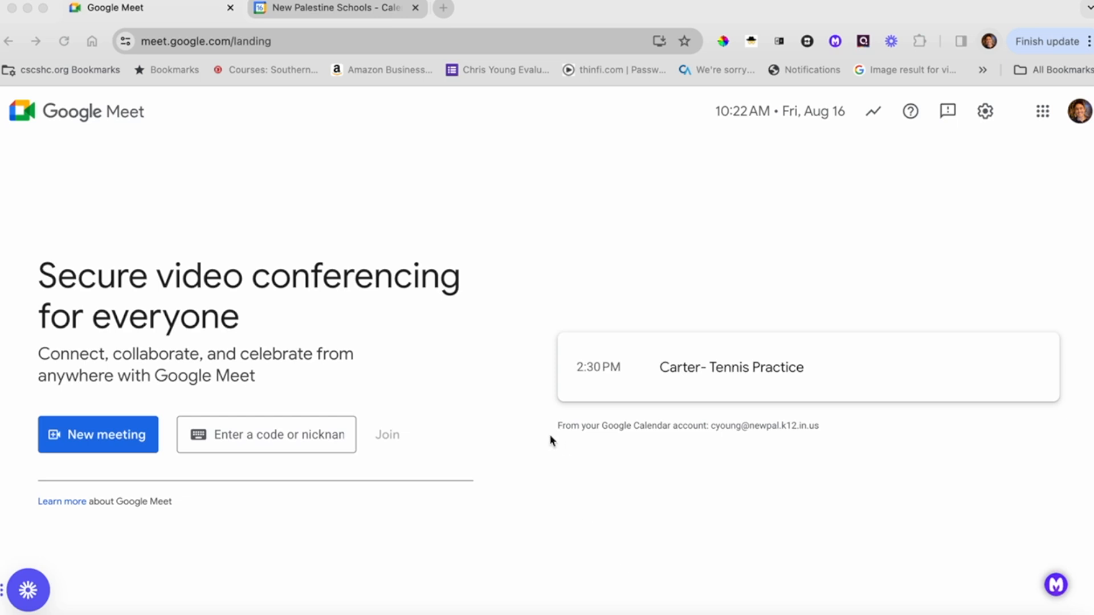
pyautogui.moveTo(290, 441)
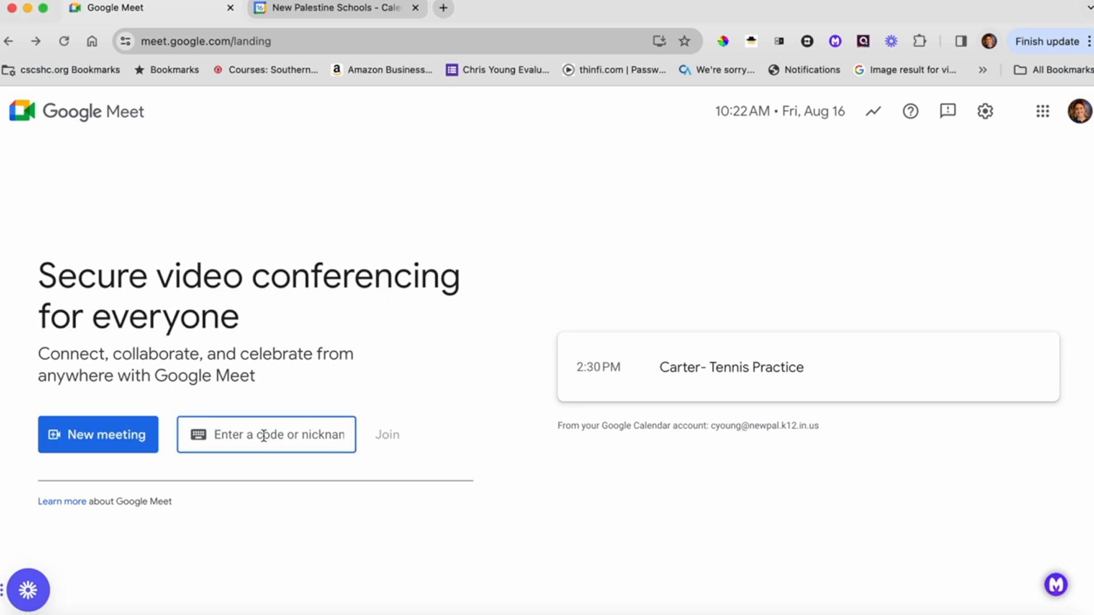
# Step: Enter 'YoungScience' as the meeting nickname on the Meet start page
pyautogui.write('YoungS')
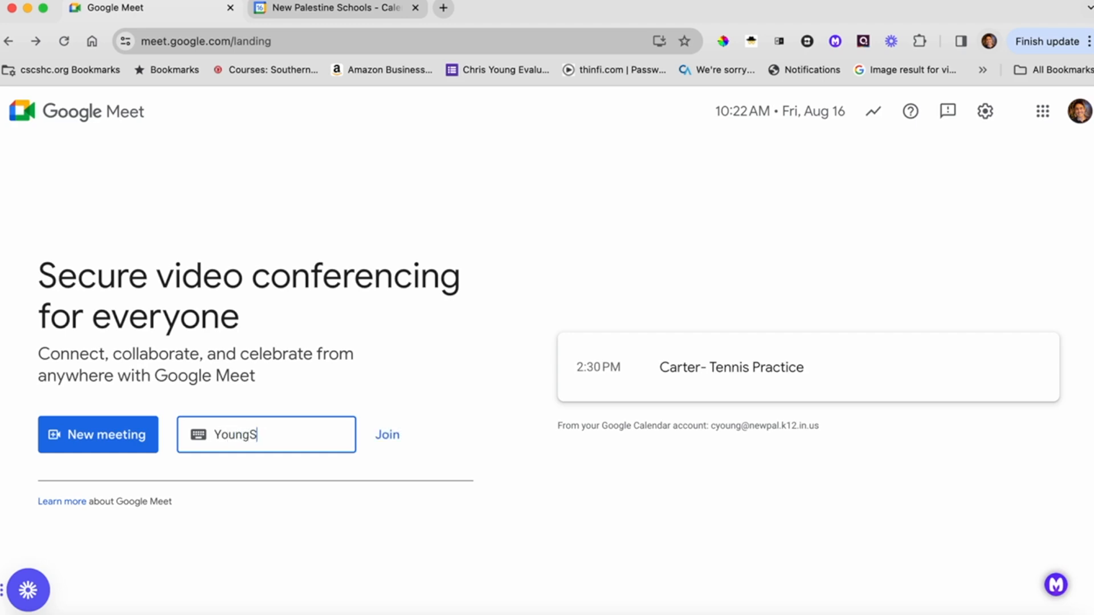
pyautogui.write('cience')
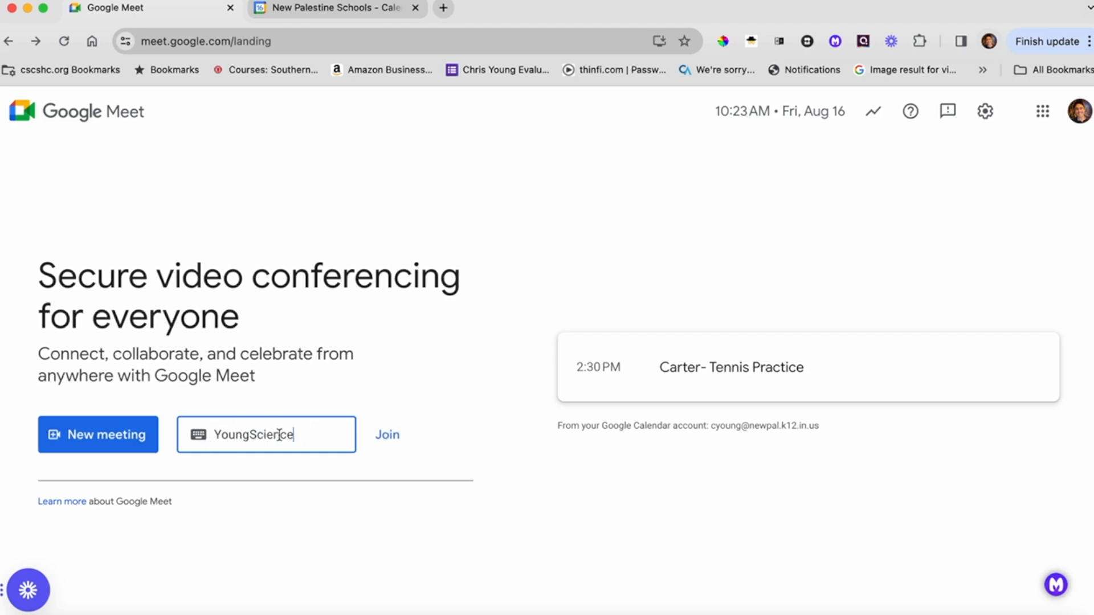
pyautogui.moveTo(265, 450)
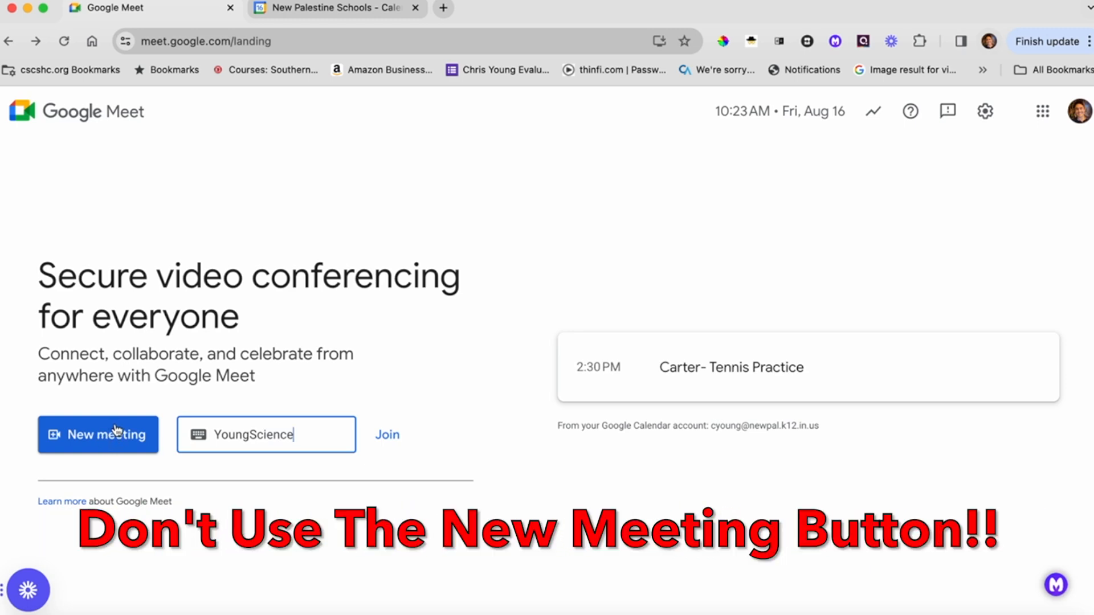
pyautogui.moveTo(375, 429)
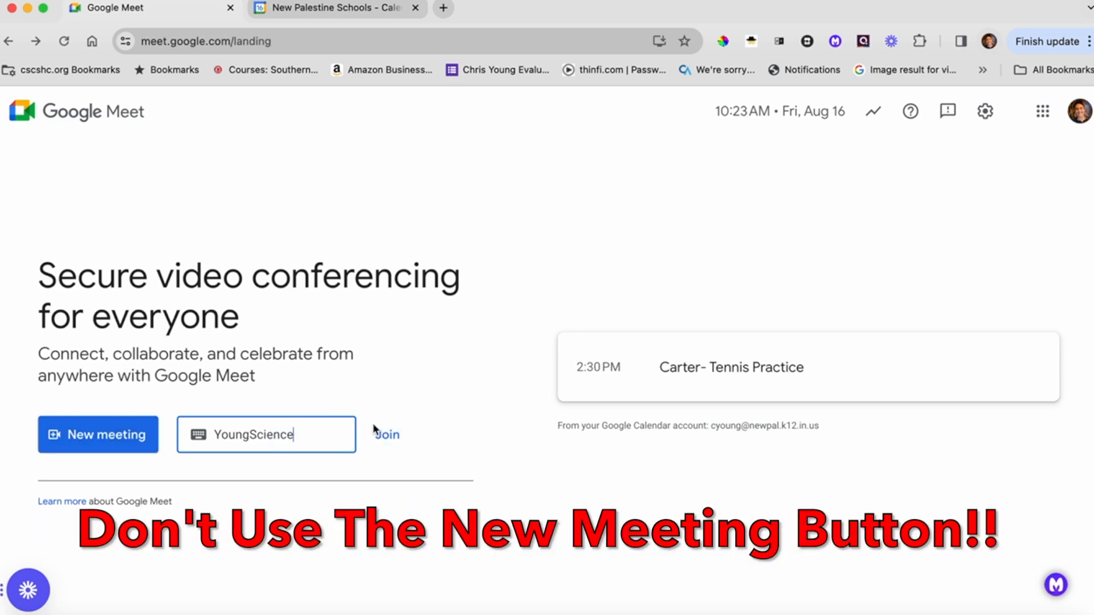
pyautogui.moveTo(230, 473)
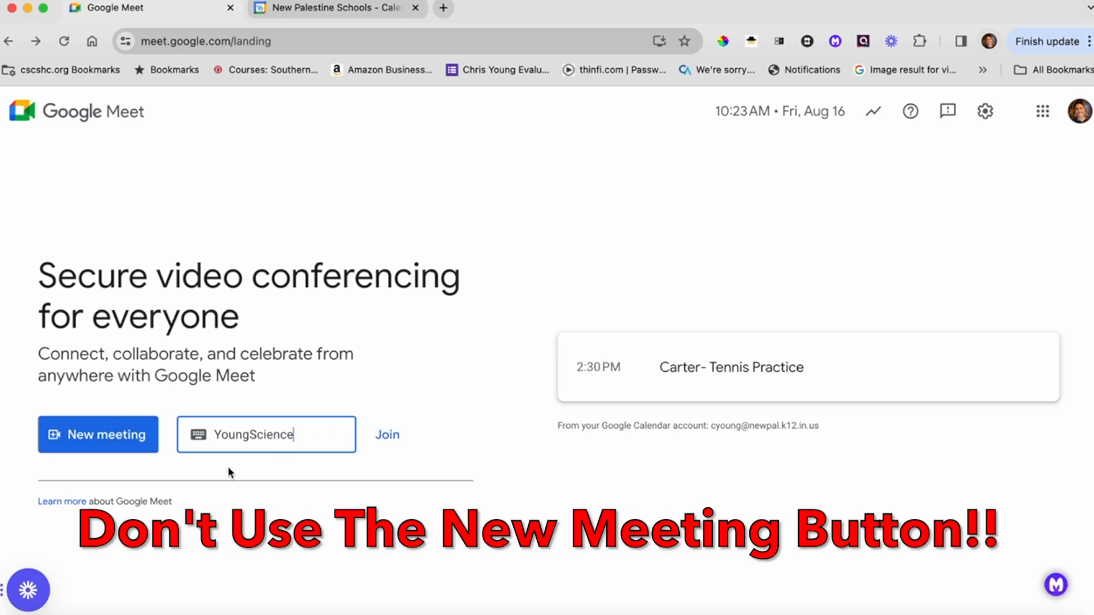
pyautogui.moveTo(98, 435)
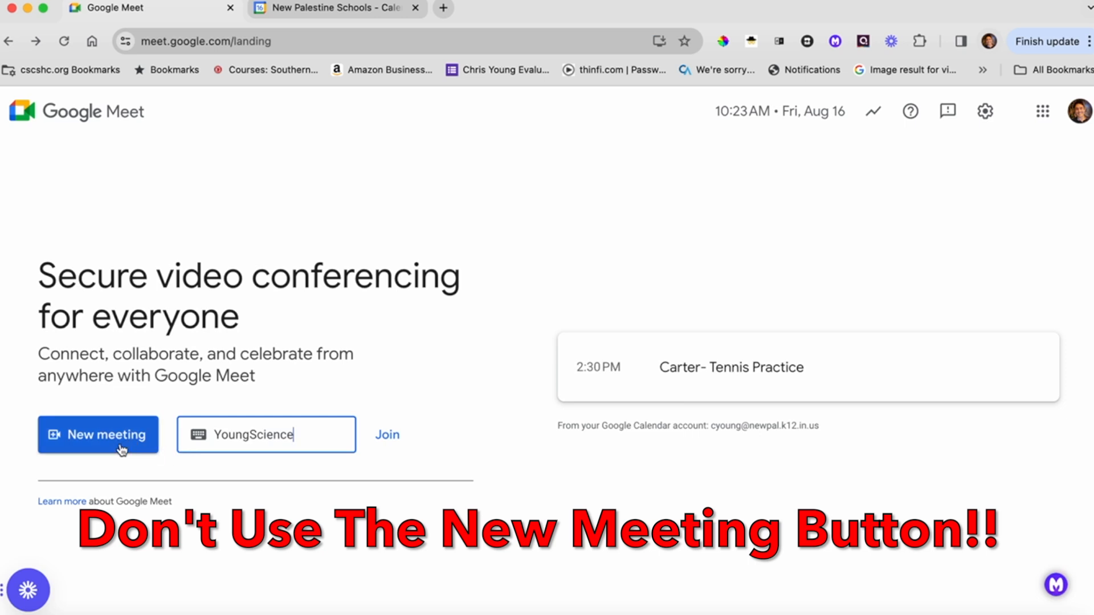
pyautogui.click(97, 434)
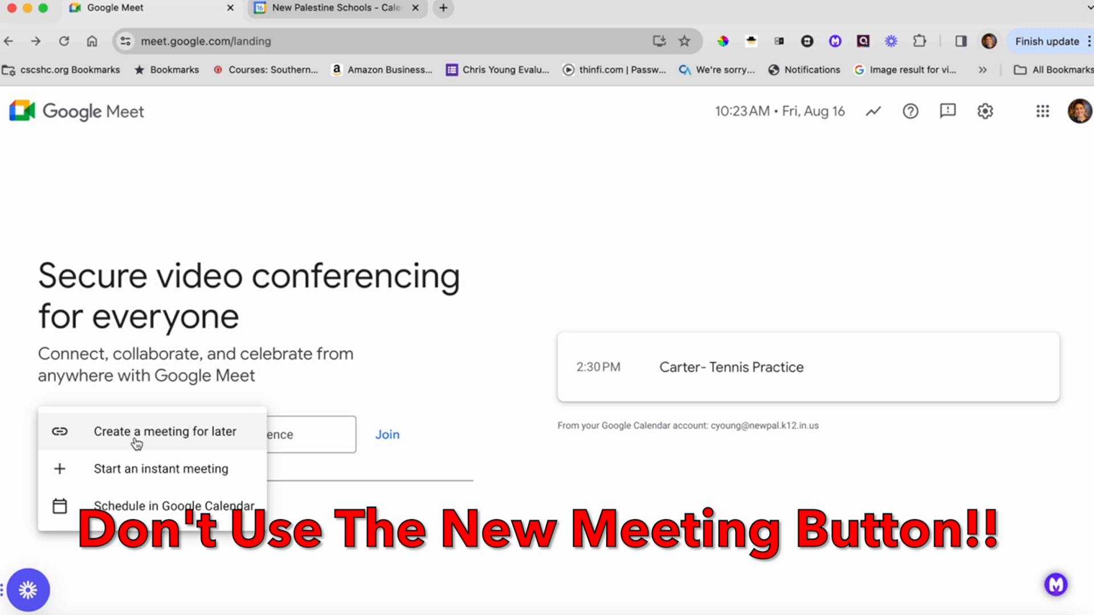
pyautogui.moveTo(143, 480)
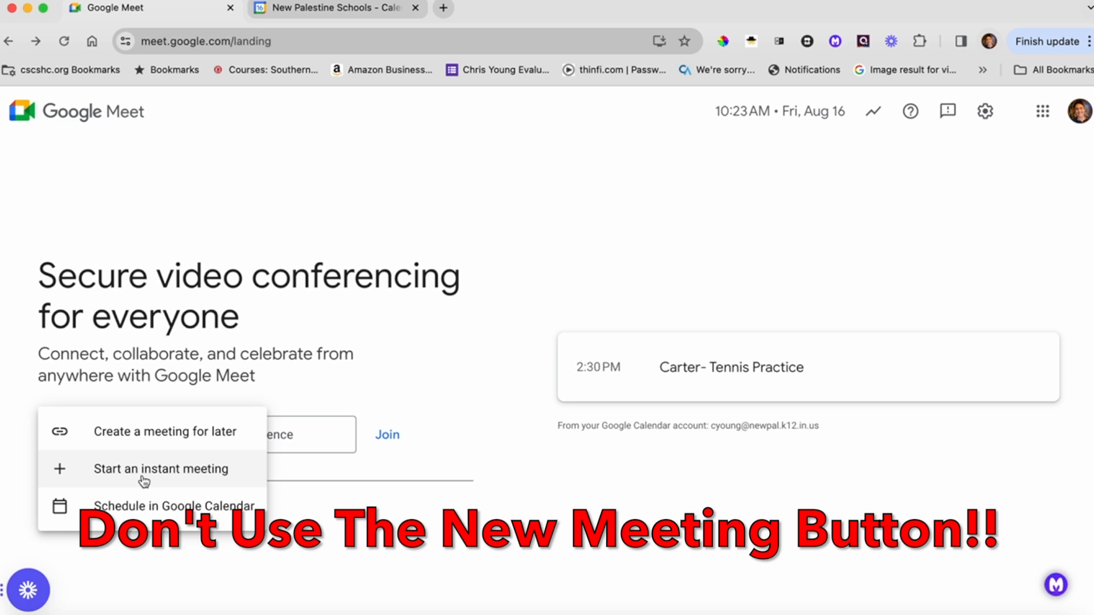
pyautogui.moveTo(134, 509)
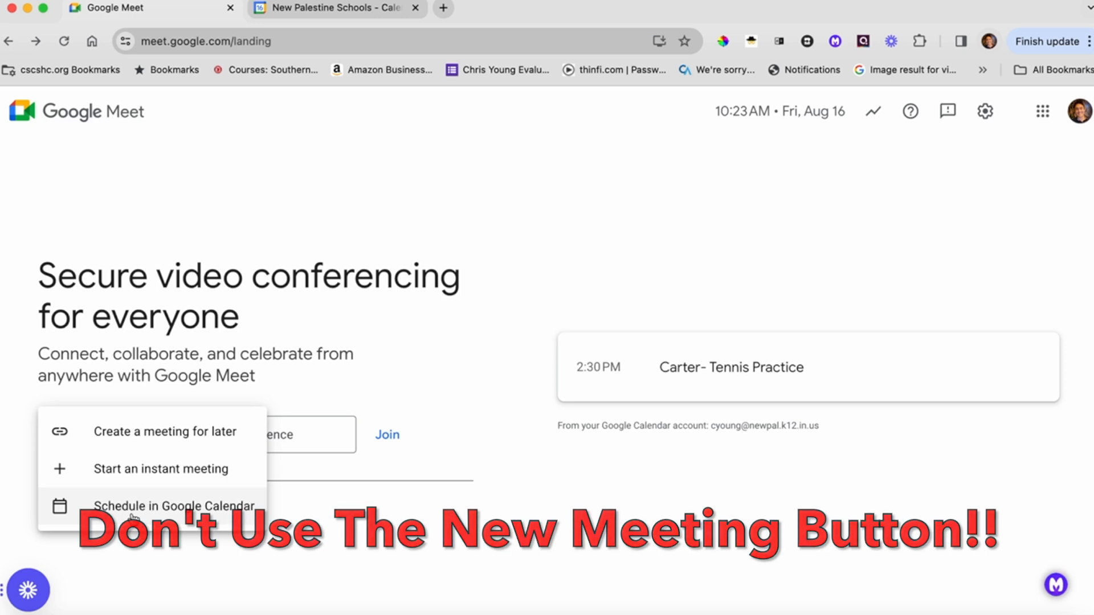
pyautogui.moveTo(314, 500)
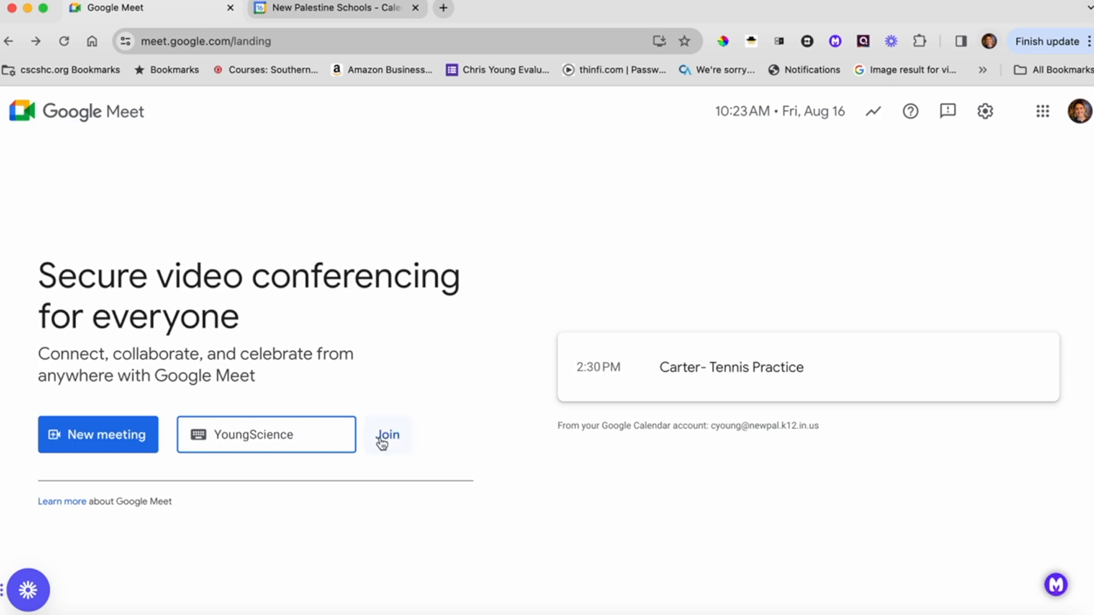
# Step: Join with the 'YoungScience' nickname to reach its pre-join preview screen
pyautogui.click(265, 434)
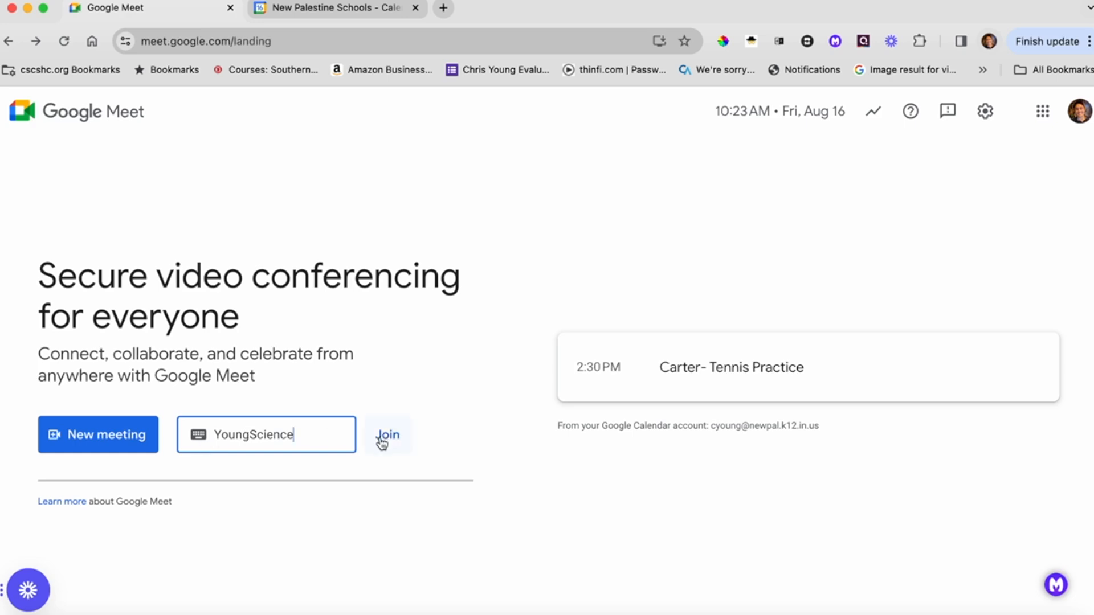
pyautogui.click(388, 435)
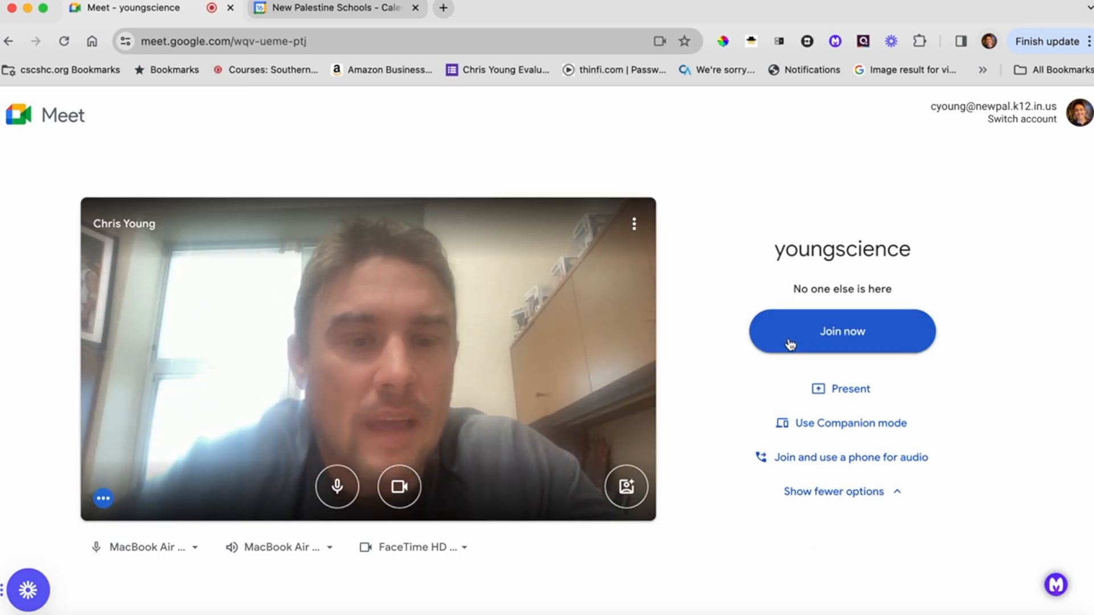
# Step: Join the youngscience call, then open and close the in-call chat panel
pyautogui.click(841, 330)
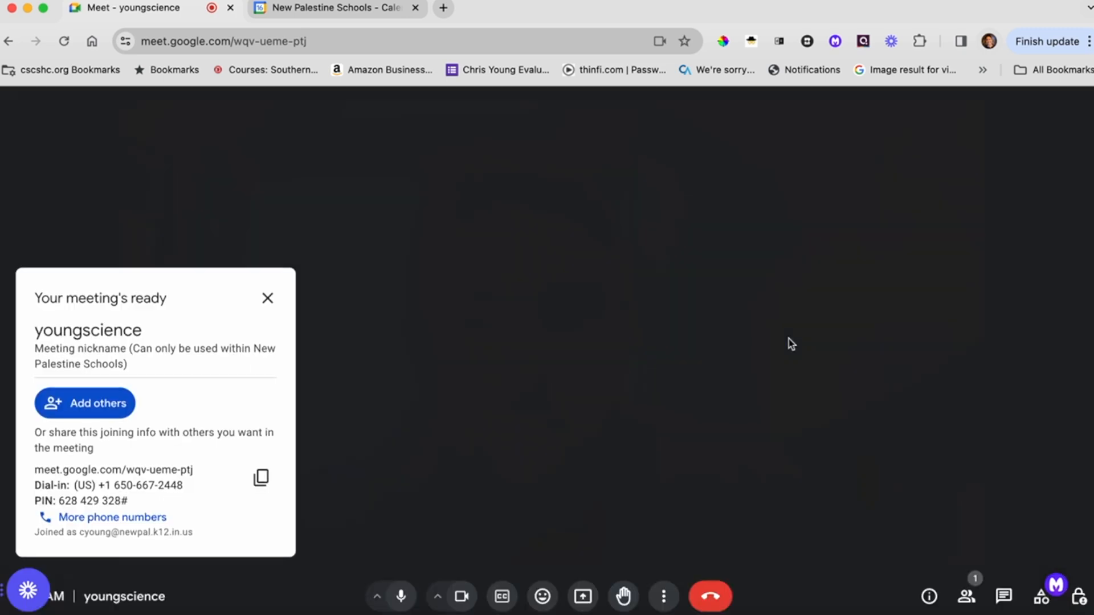
pyautogui.click(461, 596)
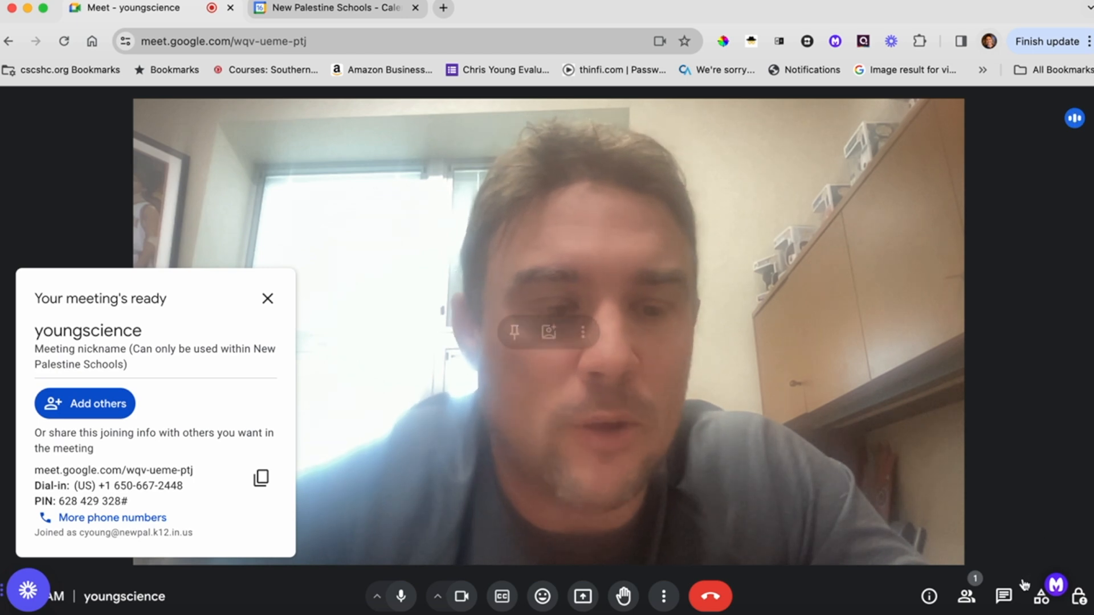
pyautogui.click(1003, 596)
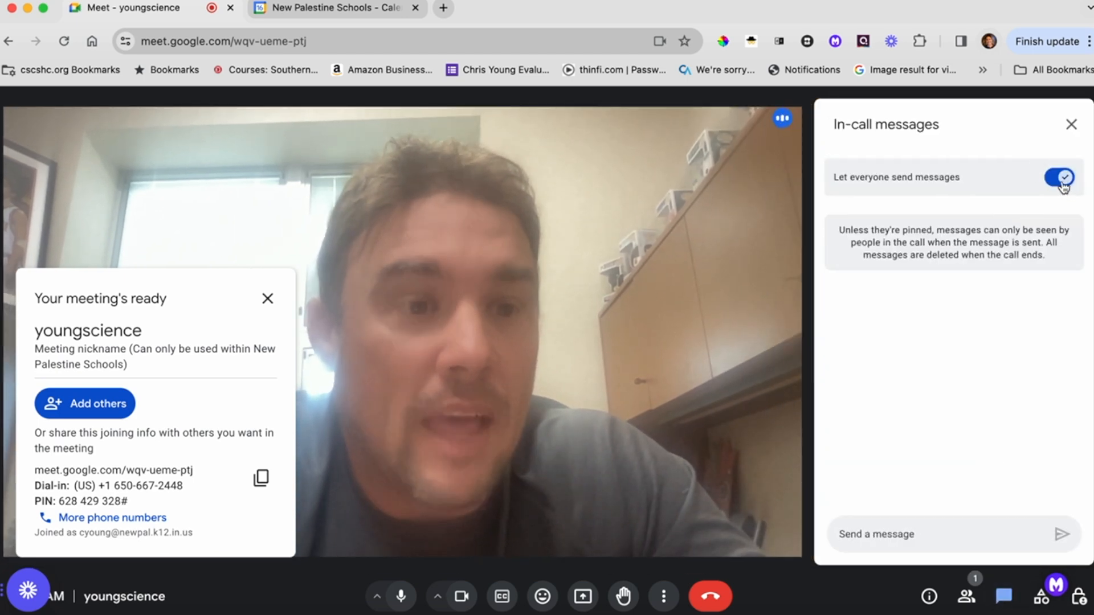
pyautogui.click(1059, 178)
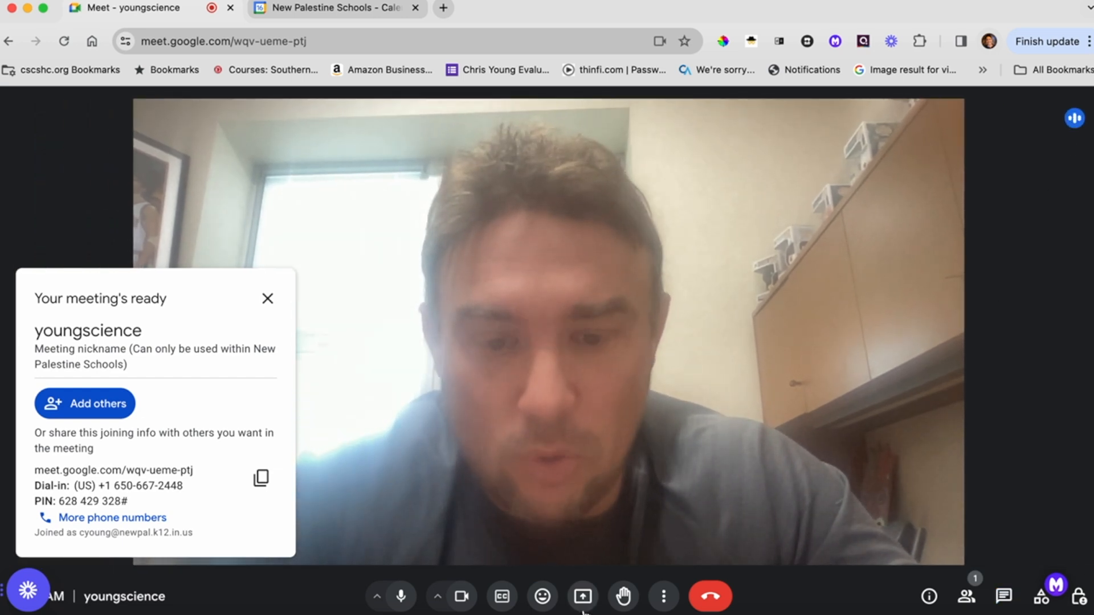
pyautogui.moveTo(541, 597)
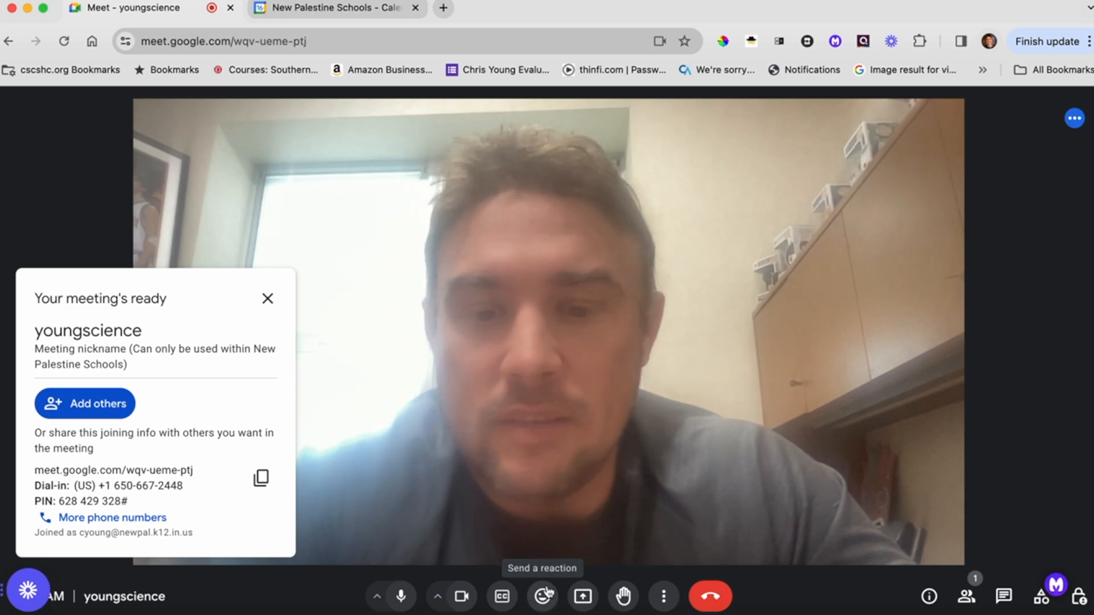
pyautogui.moveTo(621, 596)
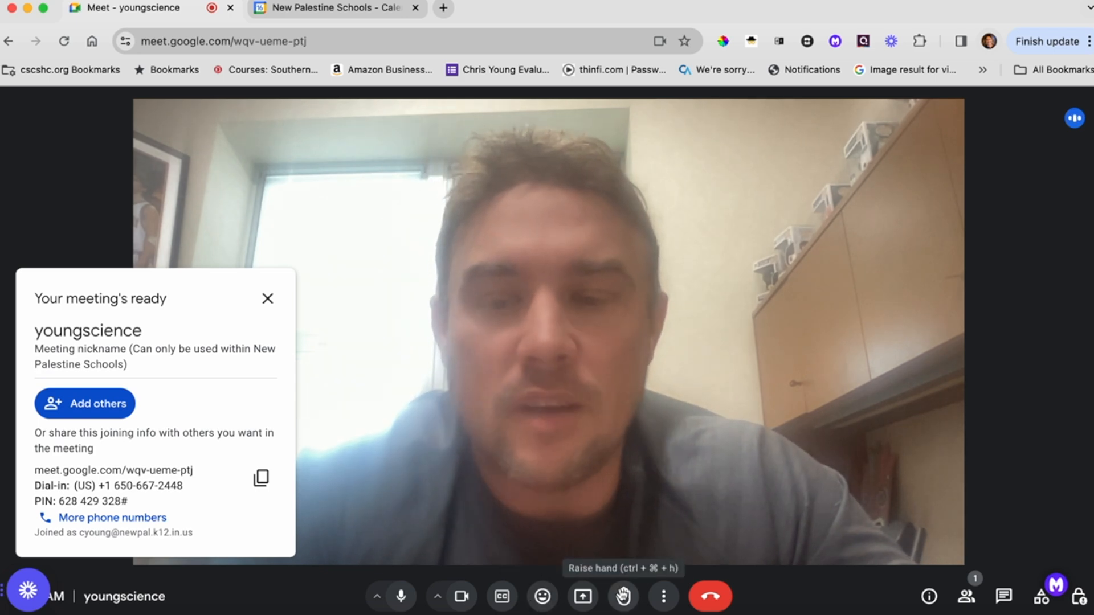
pyautogui.moveTo(174, 327)
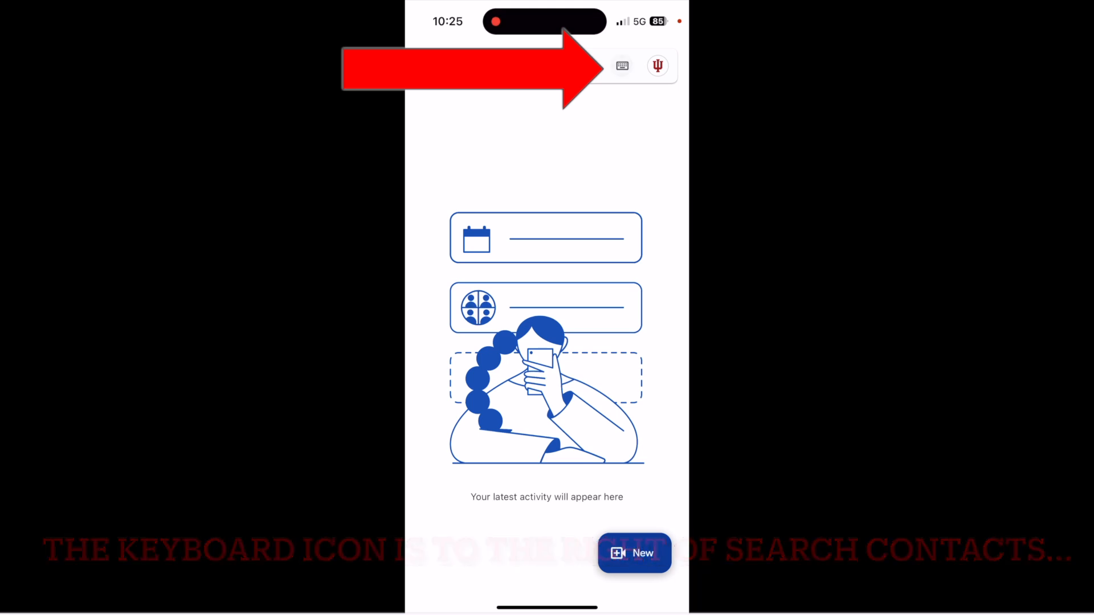
# Step: On the iPhone app, enter the nickname 'youngscience' and join the meeting
pyautogui.click(621, 65)
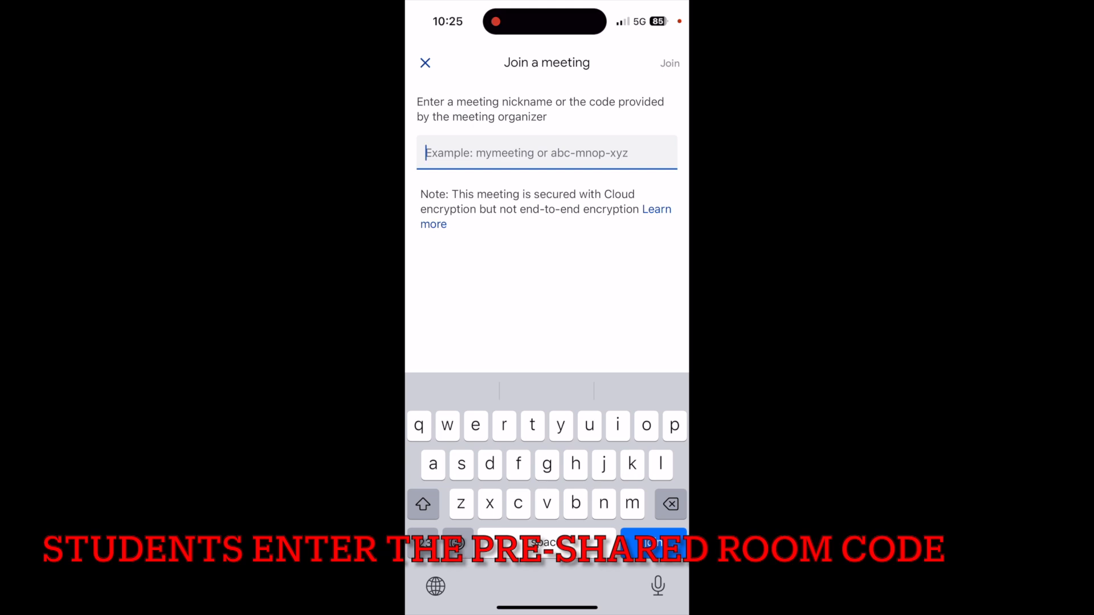
pyautogui.write('young')
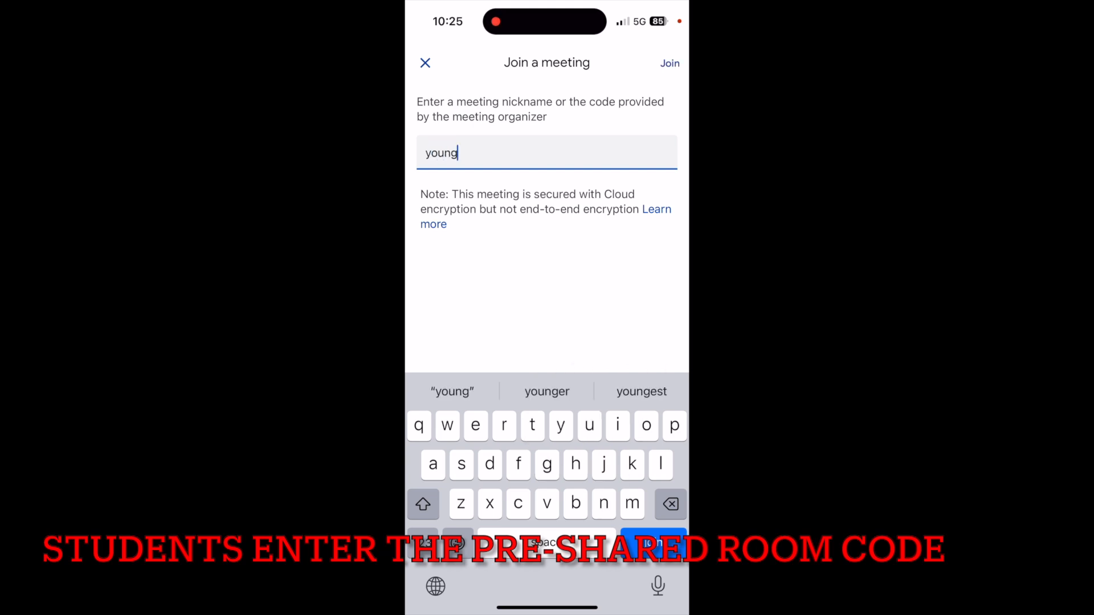
pyautogui.write('science')
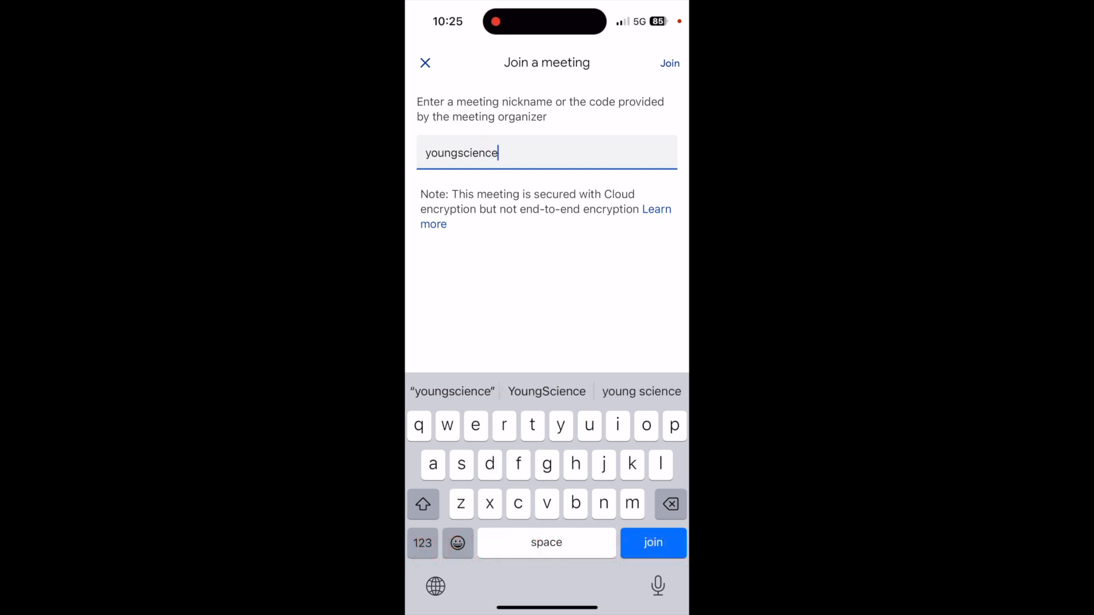
pyautogui.click(651, 543)
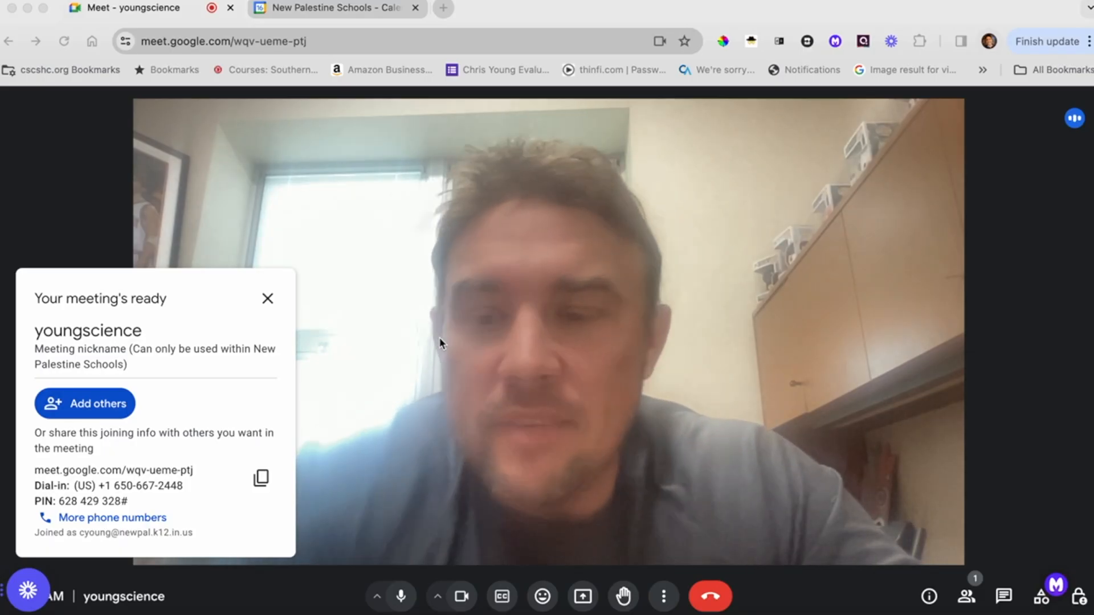
pyautogui.moveTo(525, 461)
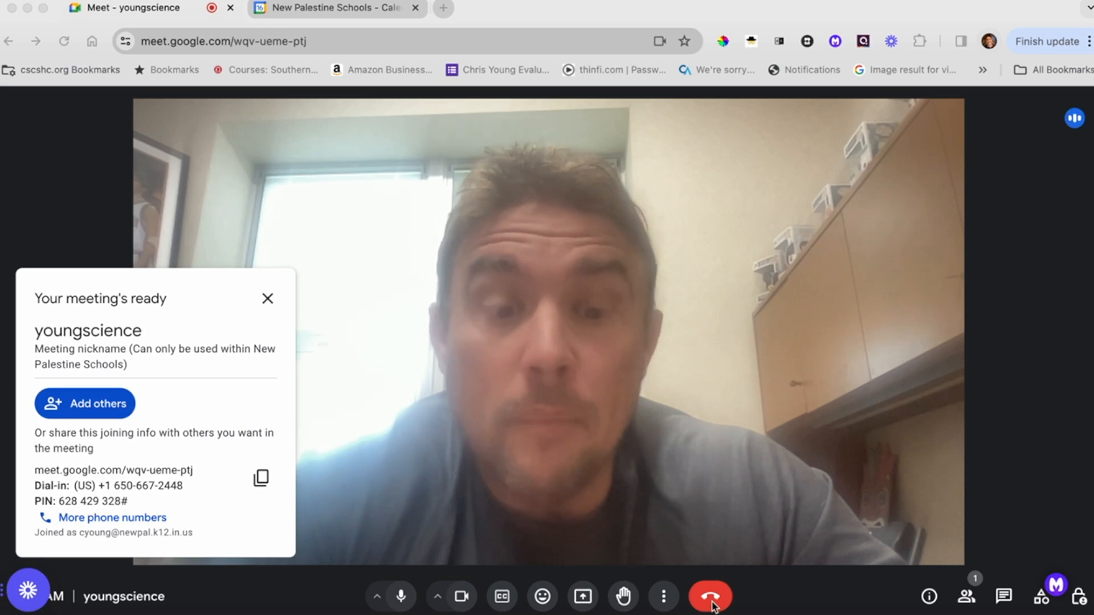
# Step: Press the red hang-up button to get the leave-or-end prompt
pyautogui.click(709, 596)
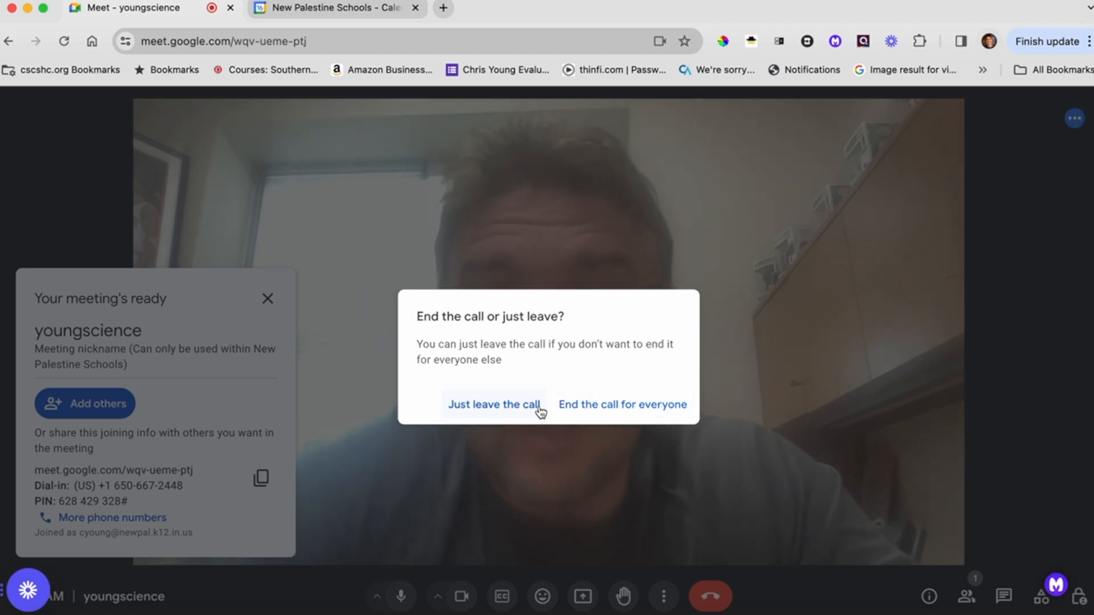
pyautogui.moveTo(621, 404)
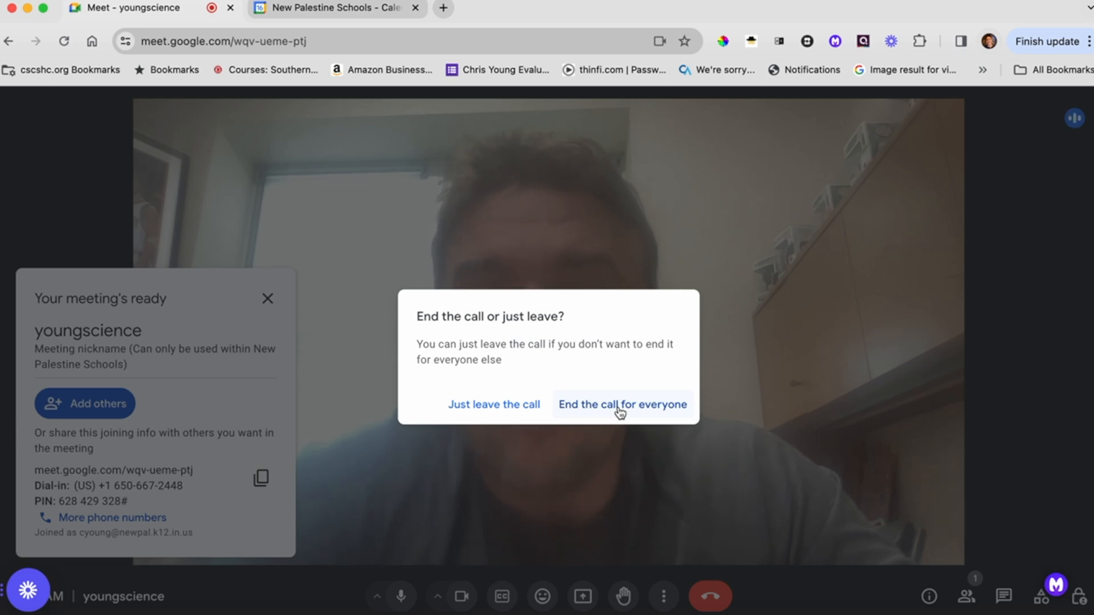
# Step: Choose 'End the call for everyone' in the hang-up dialog
pyautogui.click(621, 404)
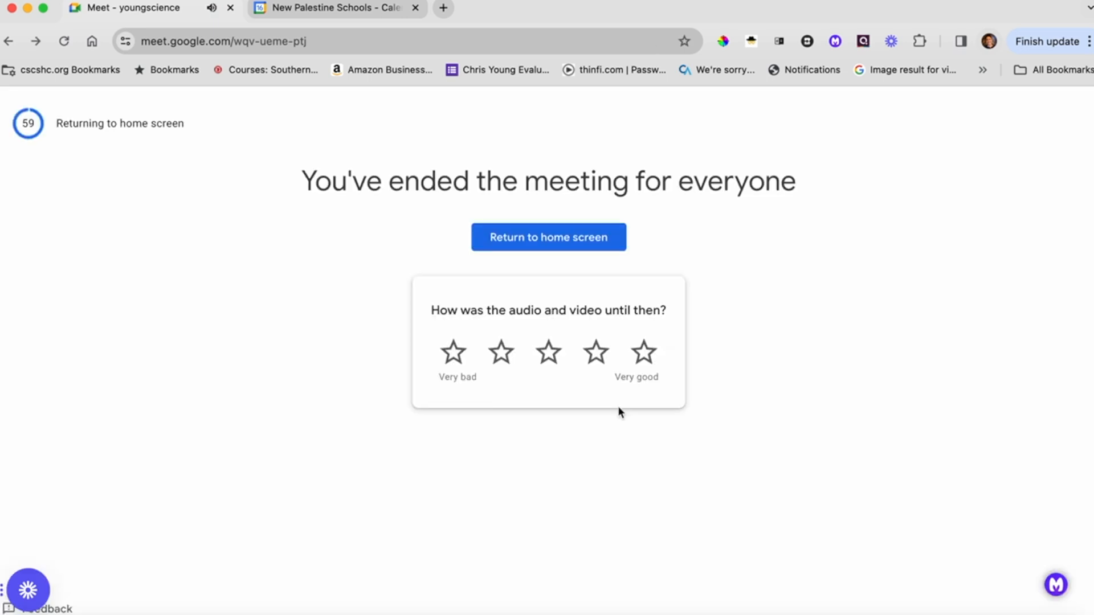
pyautogui.moveTo(524, 212)
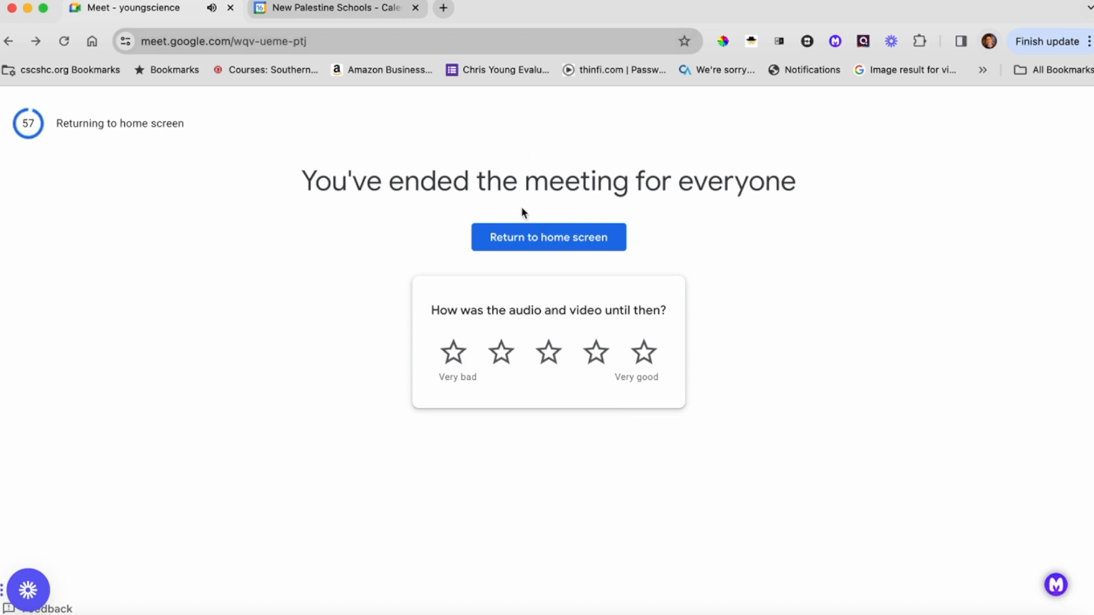